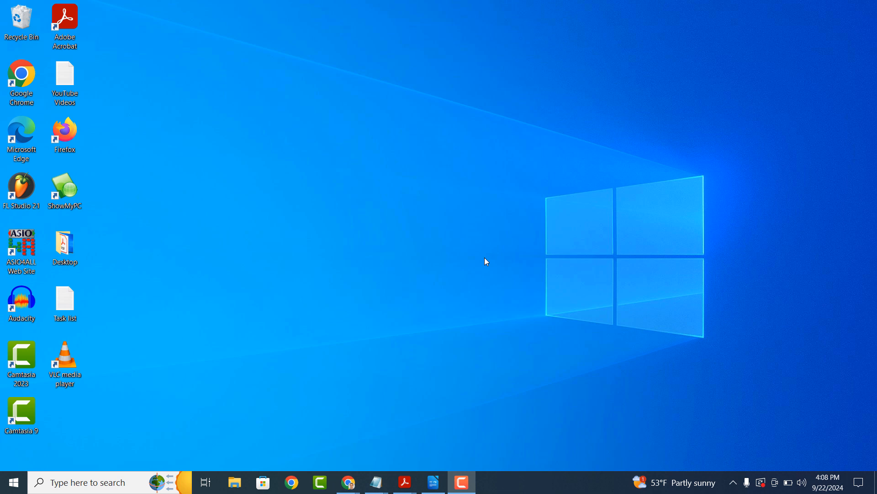
{"action": "mouse_move", "coordinate": [177, 399]}
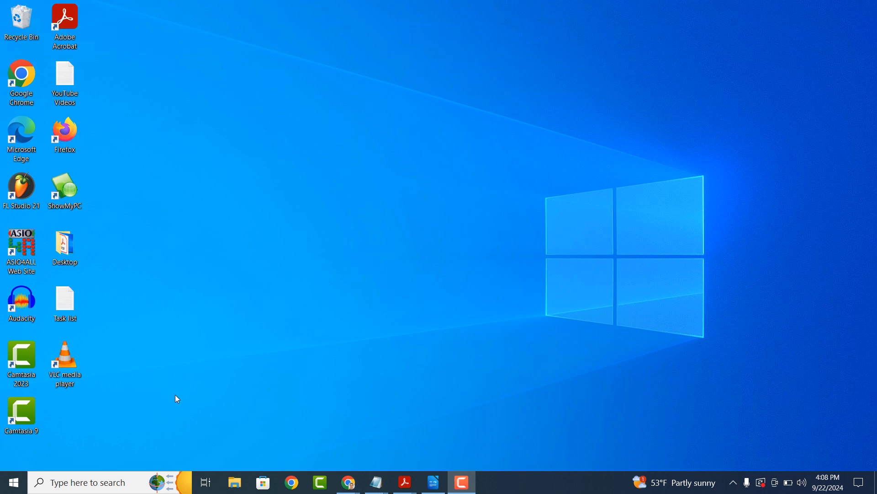
Launch Device Manager from the taskbar search for 'Device Manager'
{"action": "type", "text": "Device Manager"}
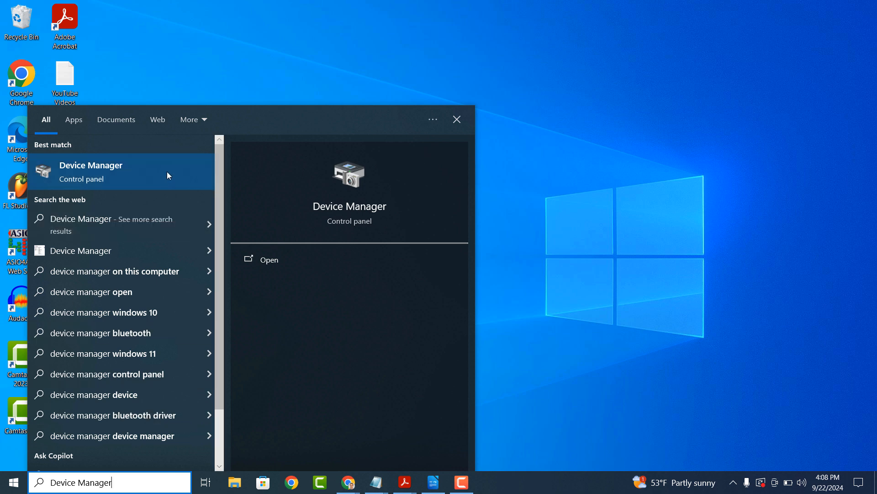
{"action": "left_click", "coordinate": [91, 171]}
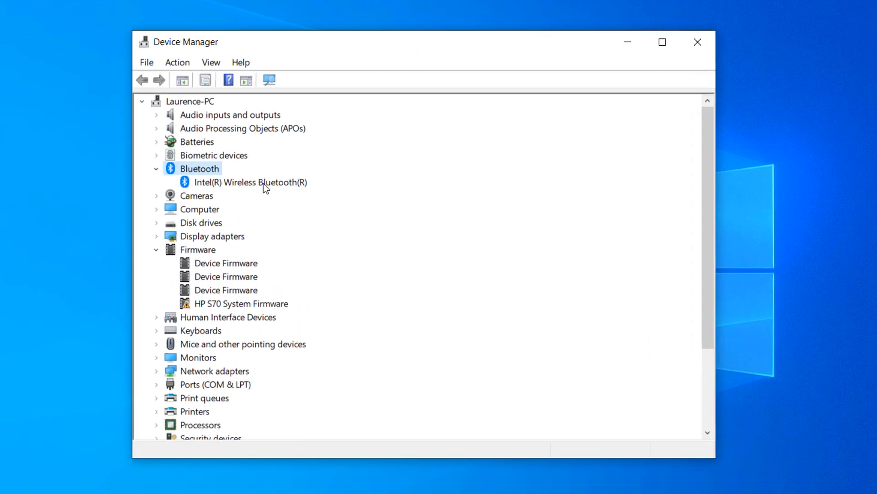
Select the Intel(R) Wireless Bluetooth(R) adapter under the Bluetooth category
{"action": "left_click", "coordinate": [250, 182]}
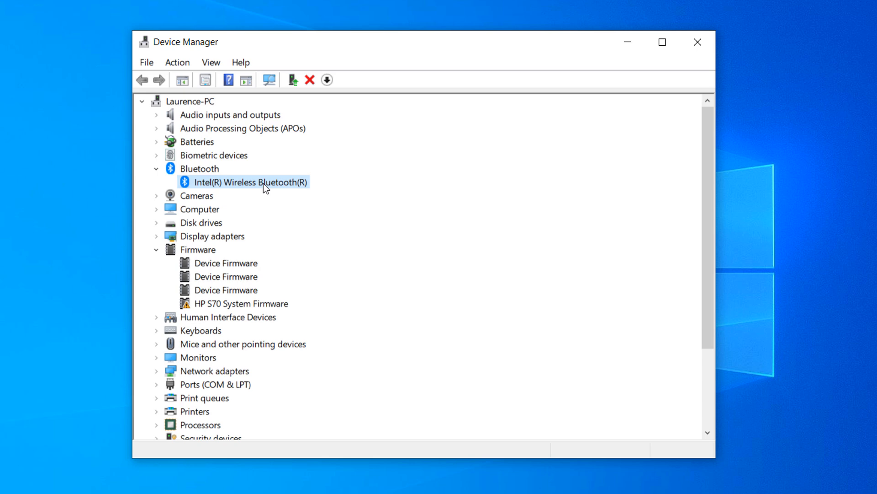
Disable the Intel Wireless Bluetooth adapter and confirm the warning with Yes
{"action": "right_click", "coordinate": [248, 182]}
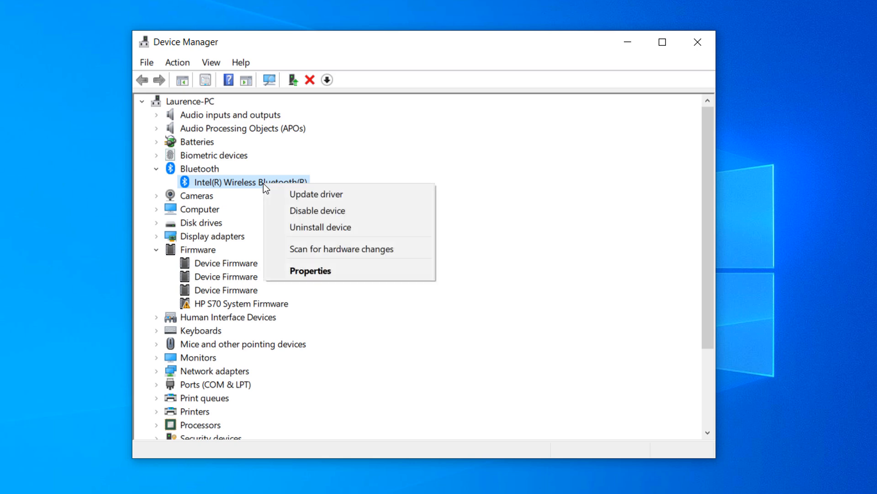
{"action": "left_click", "coordinate": [317, 210]}
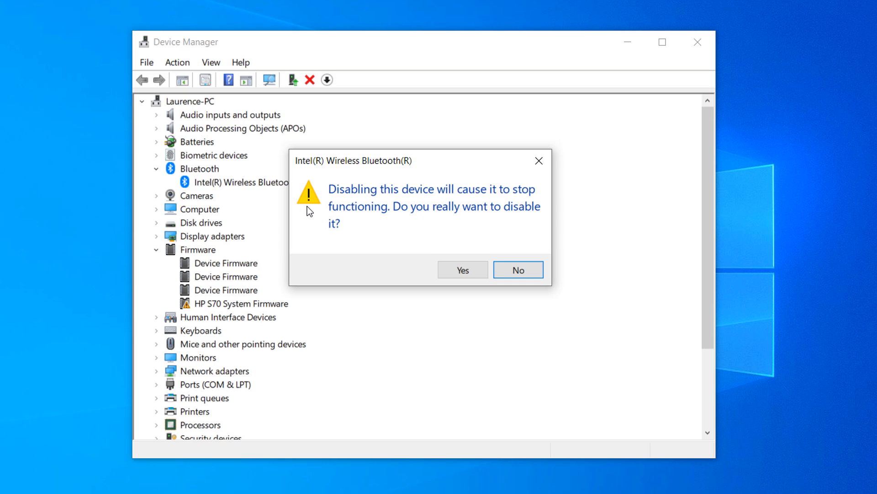
{"action": "left_click", "coordinate": [460, 269]}
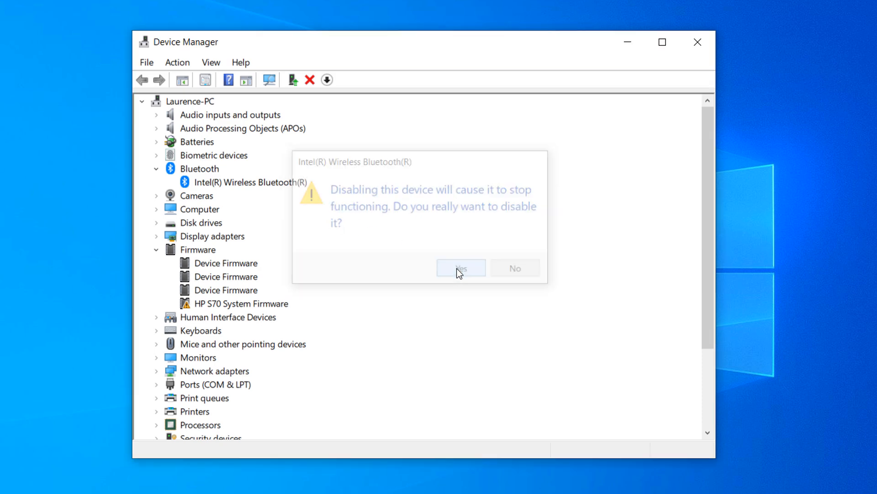
{"action": "left_click", "coordinate": [461, 268]}
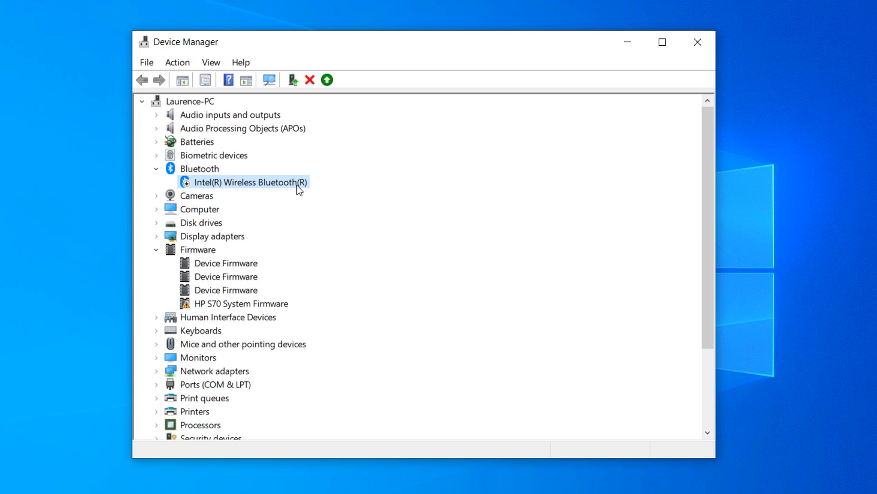
Re-enable the disabled Intel Wireless Bluetooth adapter via Enable device
{"action": "right_click", "coordinate": [249, 182]}
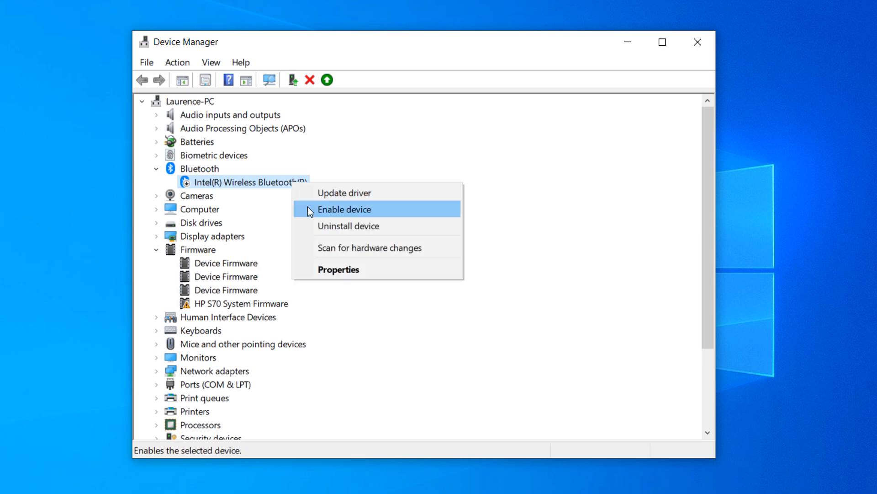
{"action": "left_click", "coordinate": [345, 209]}
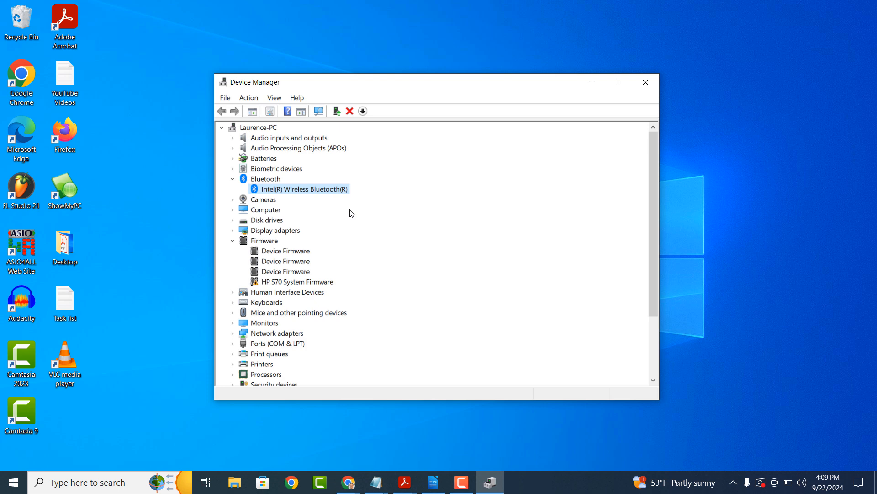
{"action": "mouse_move", "coordinate": [668, 96]}
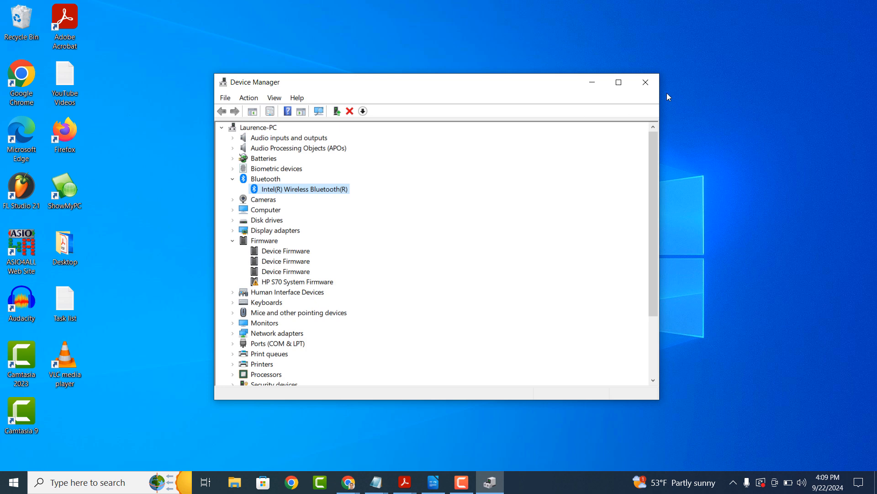
Close the Device Manager window, returning to the desktop
{"action": "left_click", "coordinate": [645, 81]}
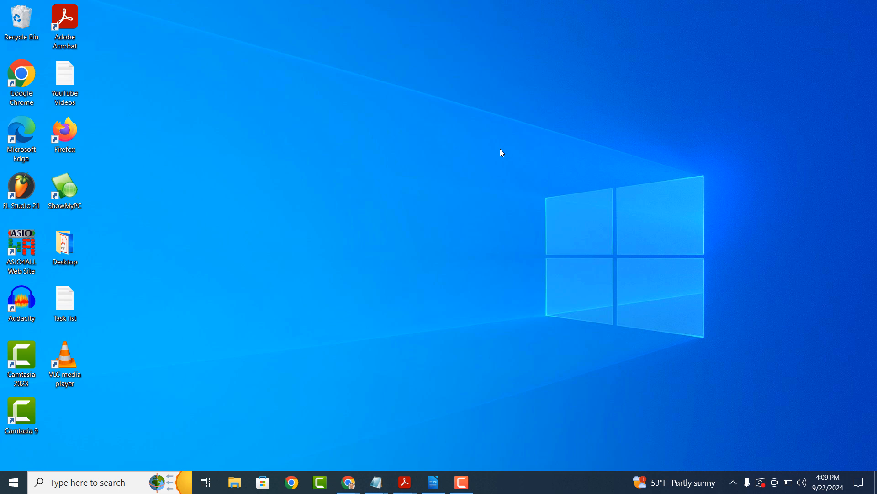